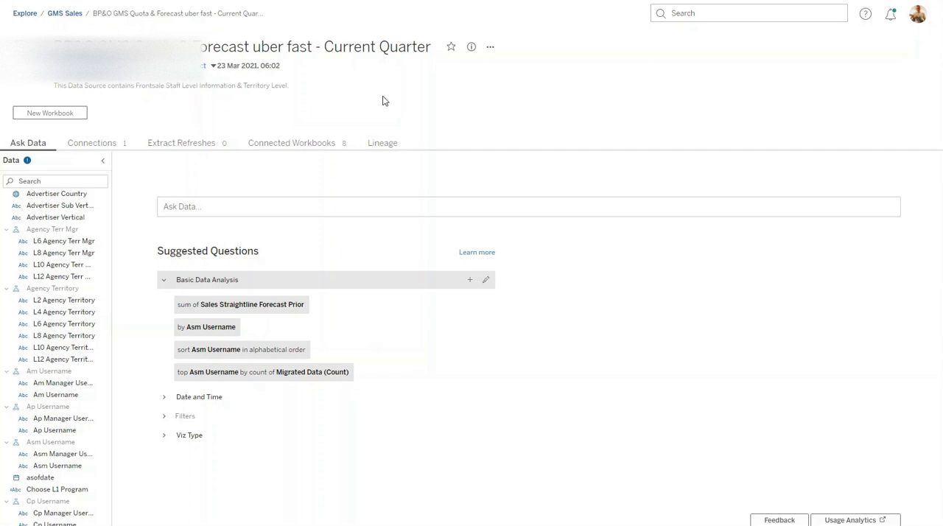
mouse_move(389, 109)
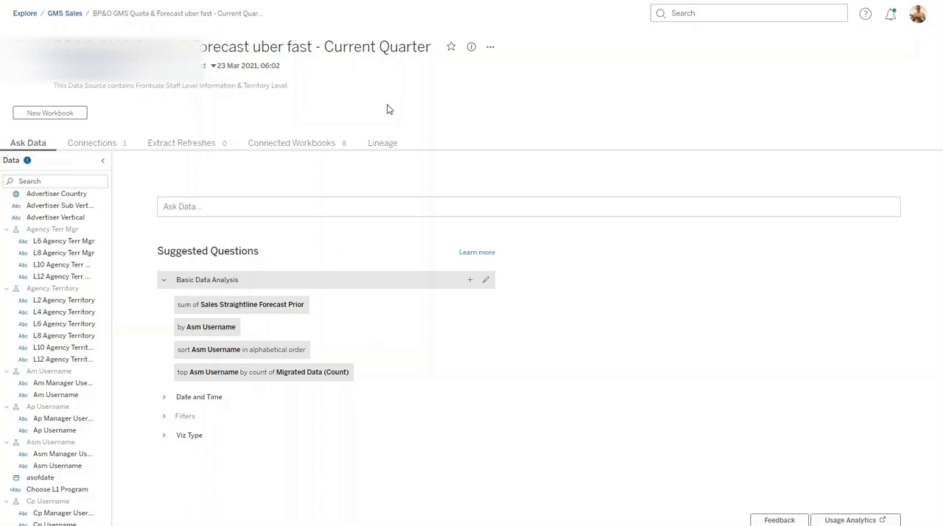
mouse_move(410, 115)
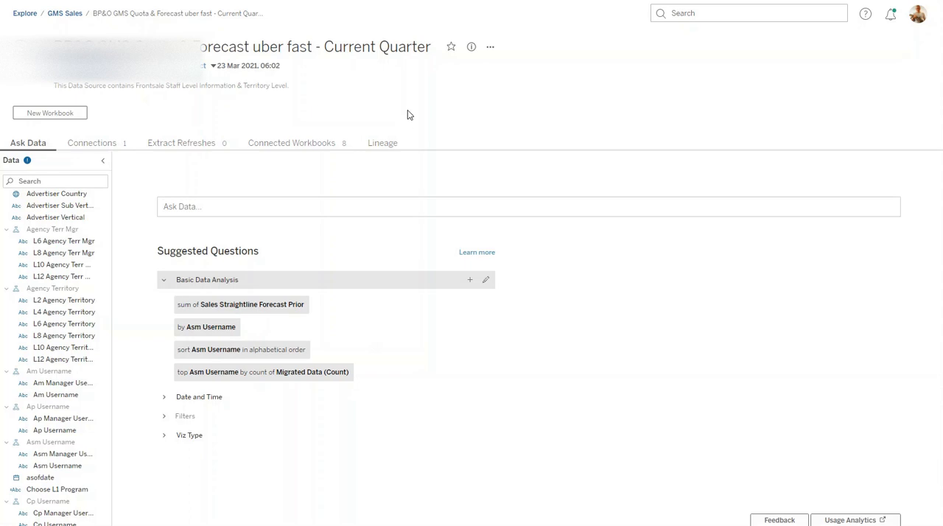
mouse_move(504, 101)
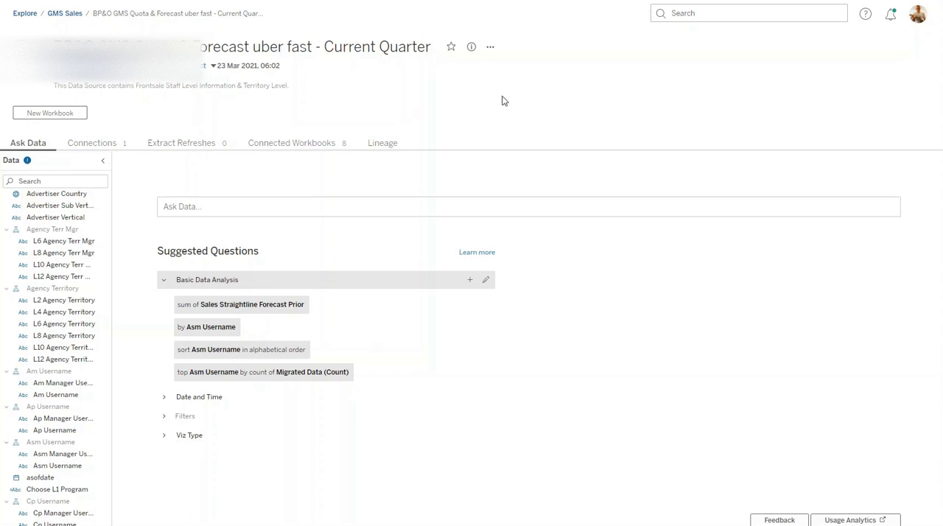
mouse_move(490, 106)
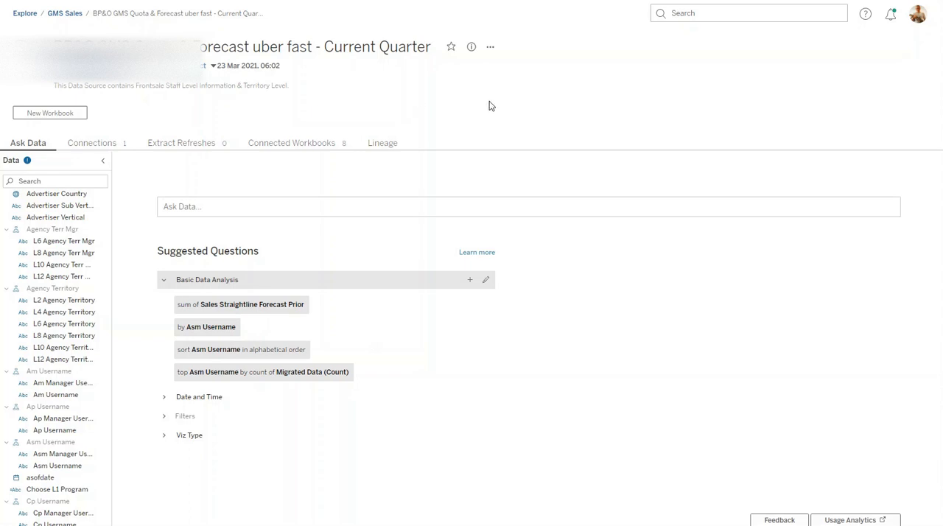
mouse_move(513, 107)
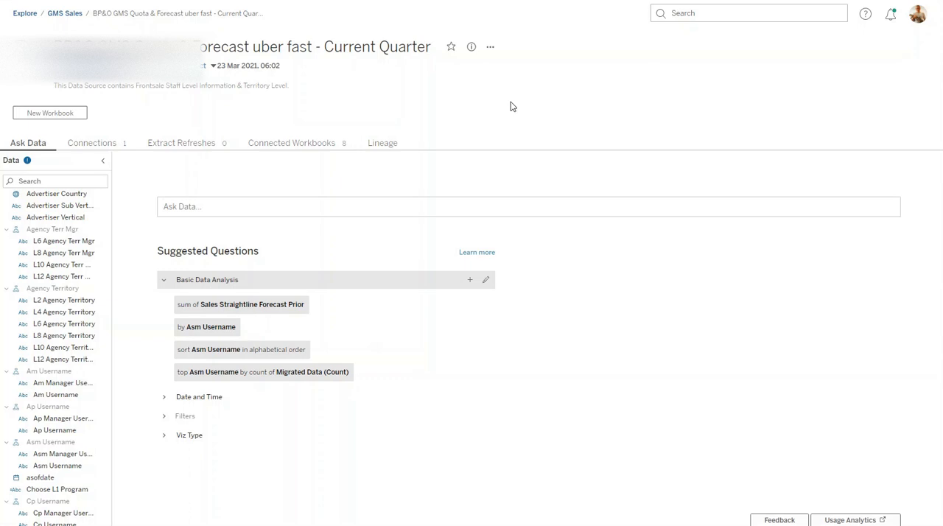
mouse_move(489, 82)
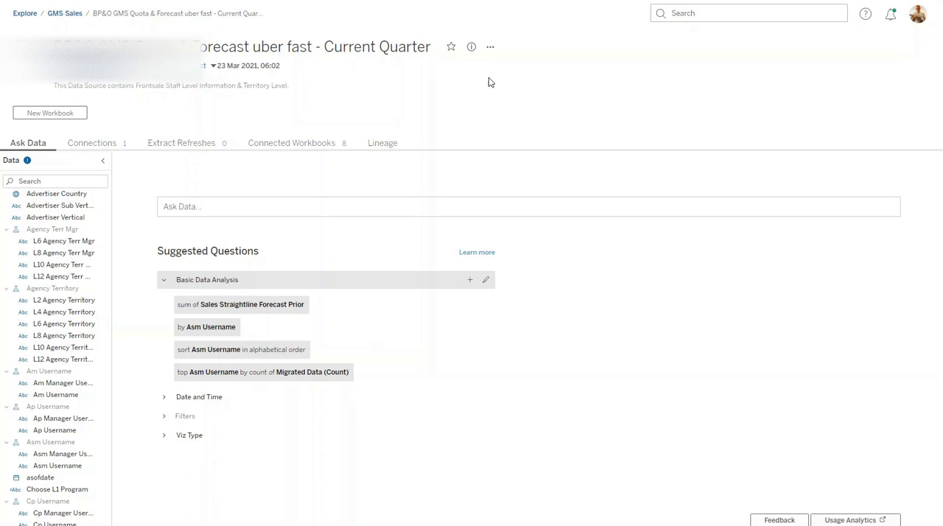
mouse_move(491, 47)
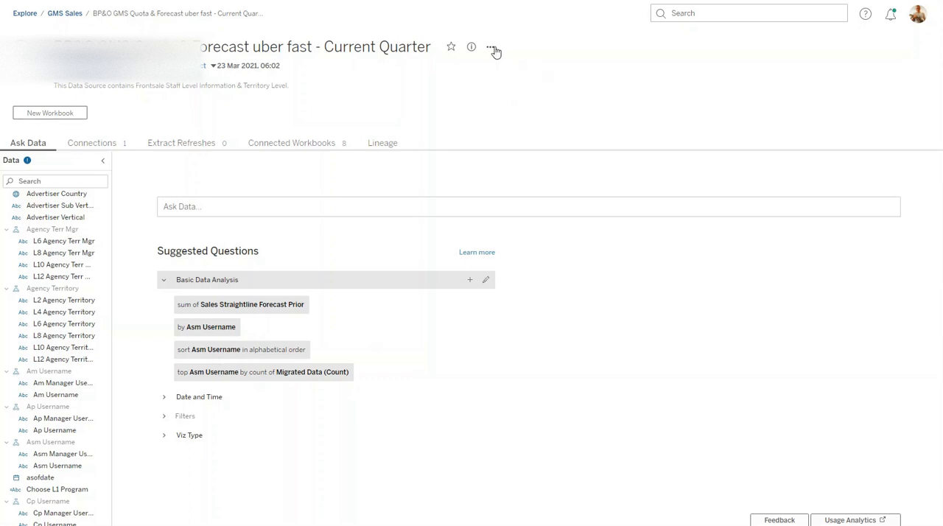
mouse_move(492, 47)
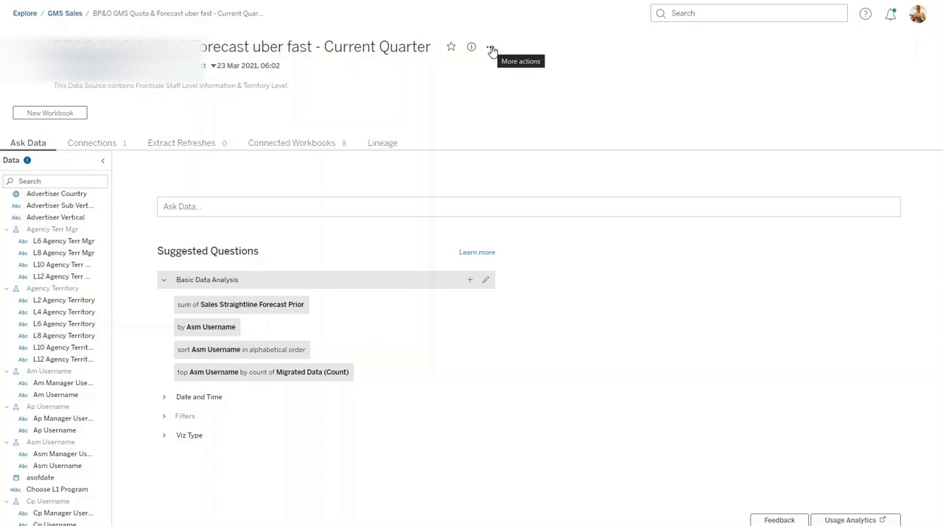
- Bring up the data source's More actions menu beside its title
click(492, 47)
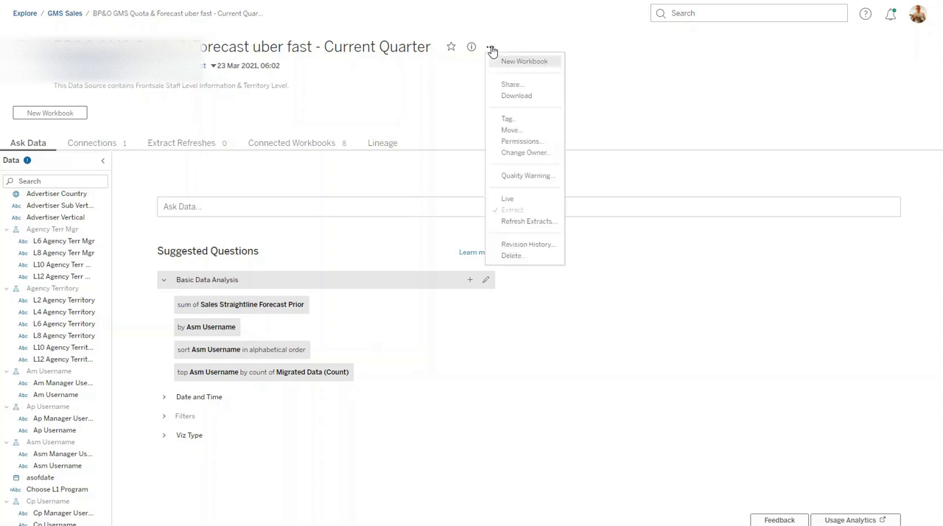
mouse_move(527, 221)
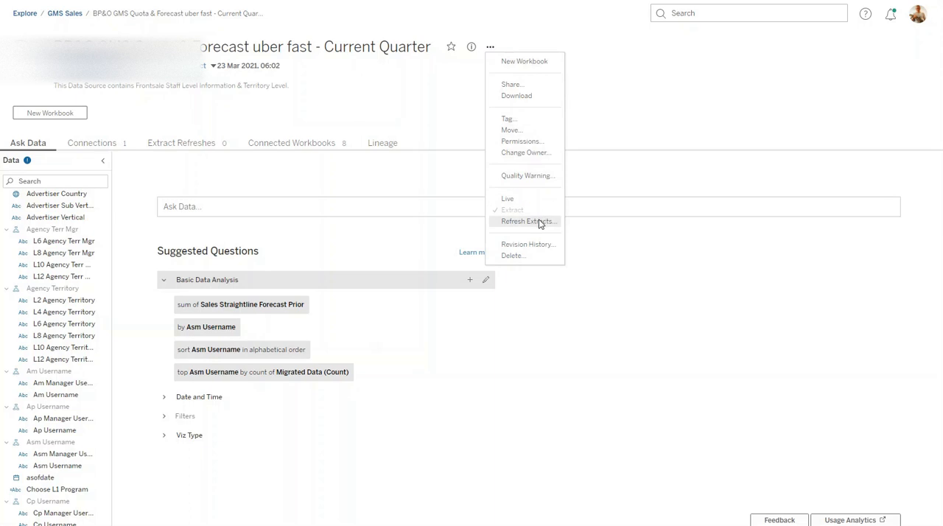
mouse_move(516, 96)
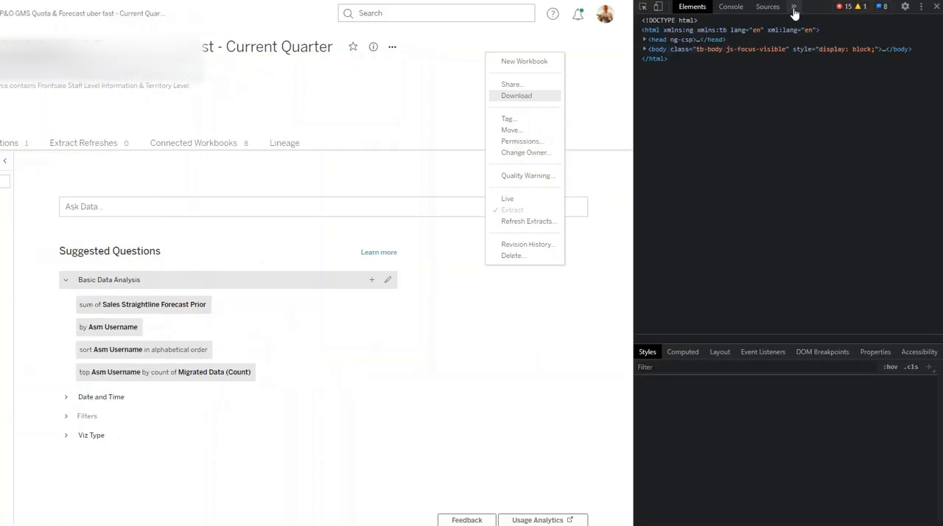
- Capture the .tds download request in the Network panel and copy its link address
click(794, 6)
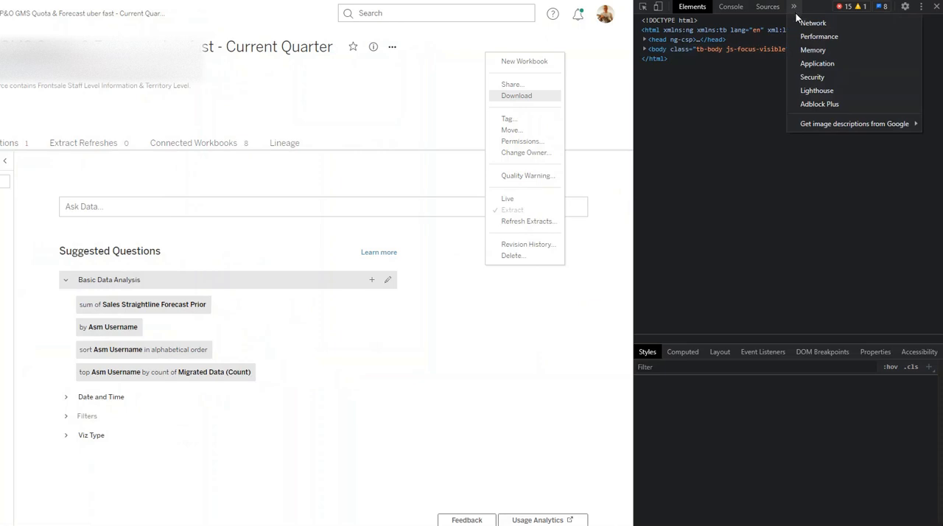
click(812, 22)
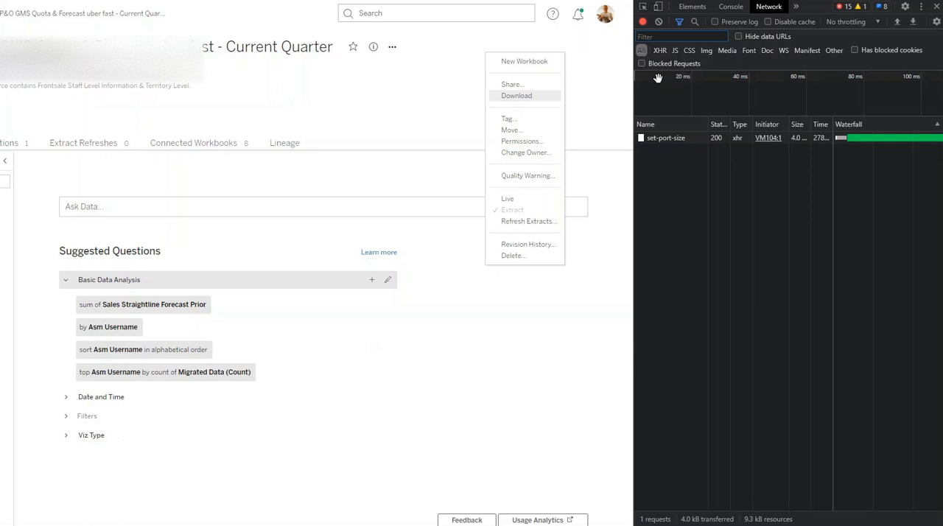
mouse_move(562, 100)
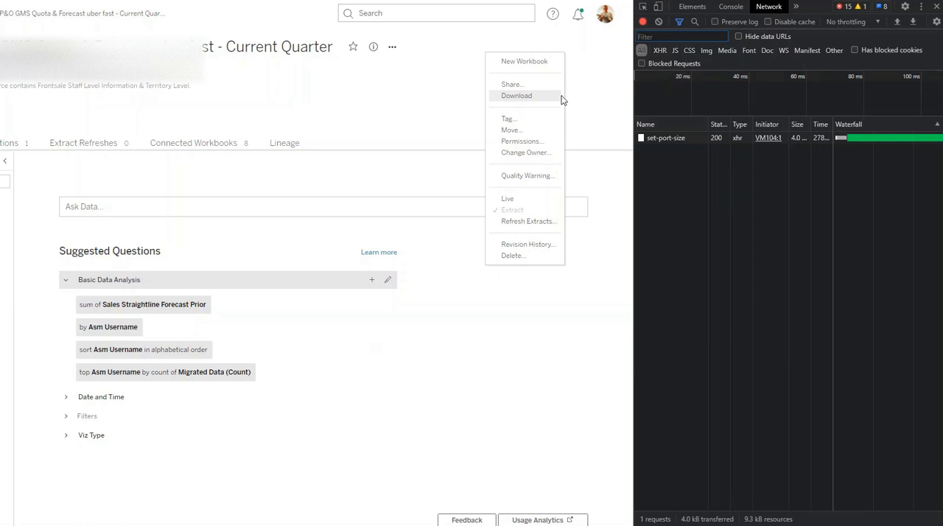
mouse_move(524, 100)
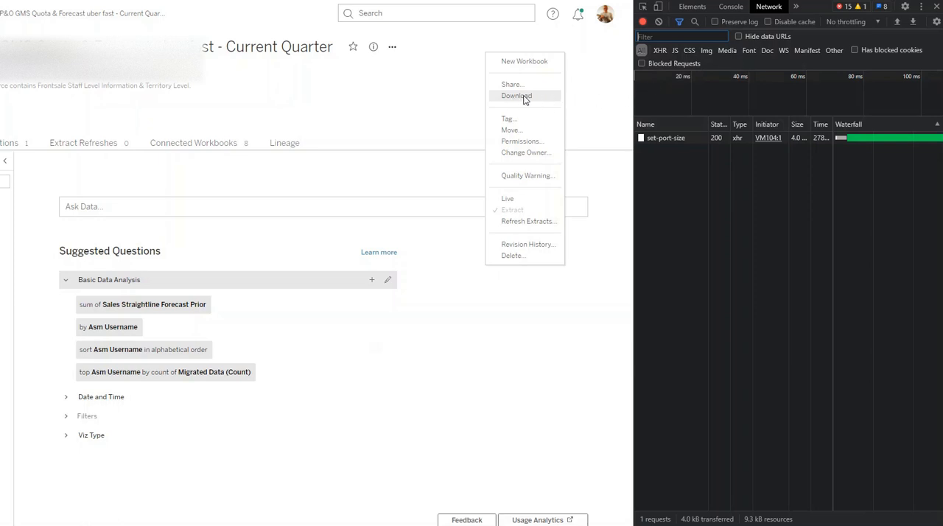
click(516, 96)
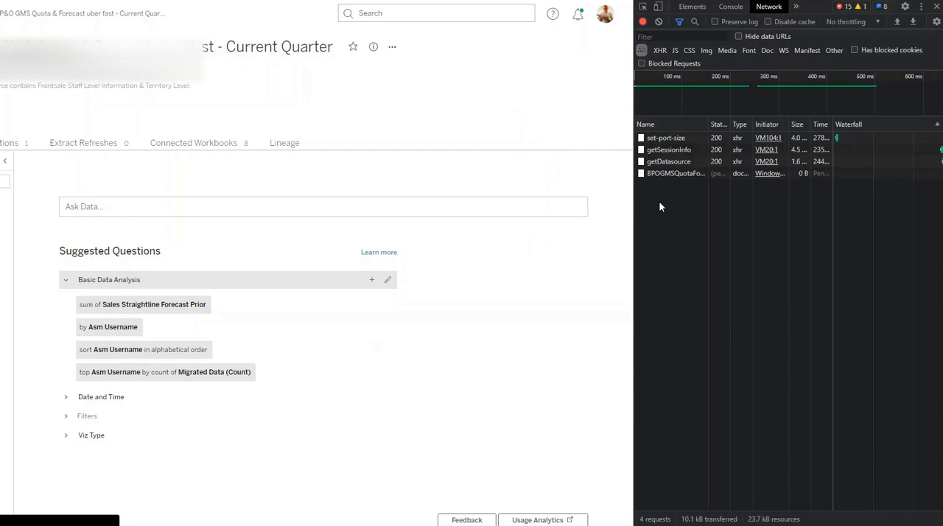
mouse_move(675, 174)
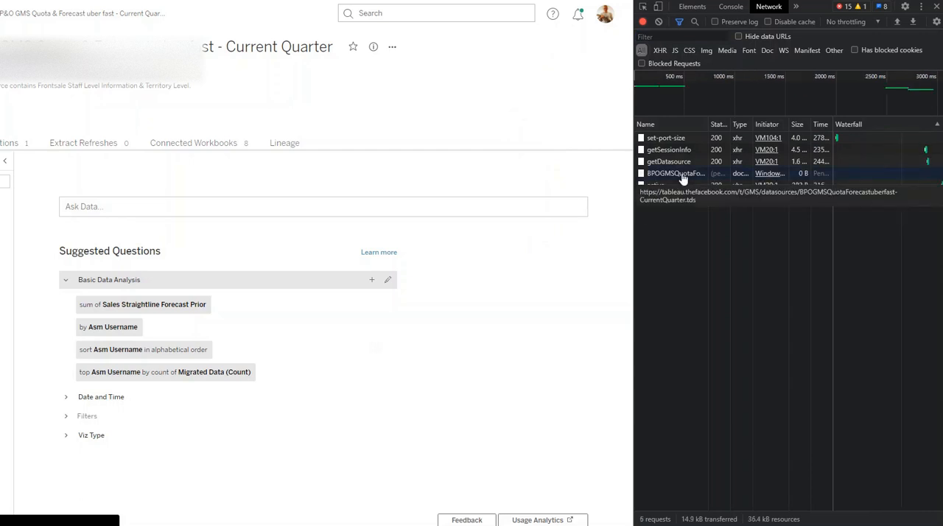
right_click(674, 173)
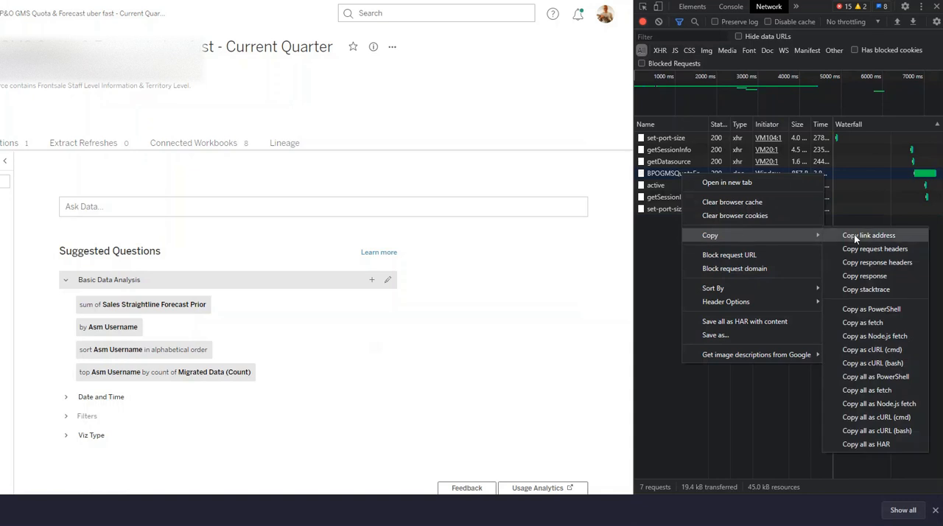
click(867, 236)
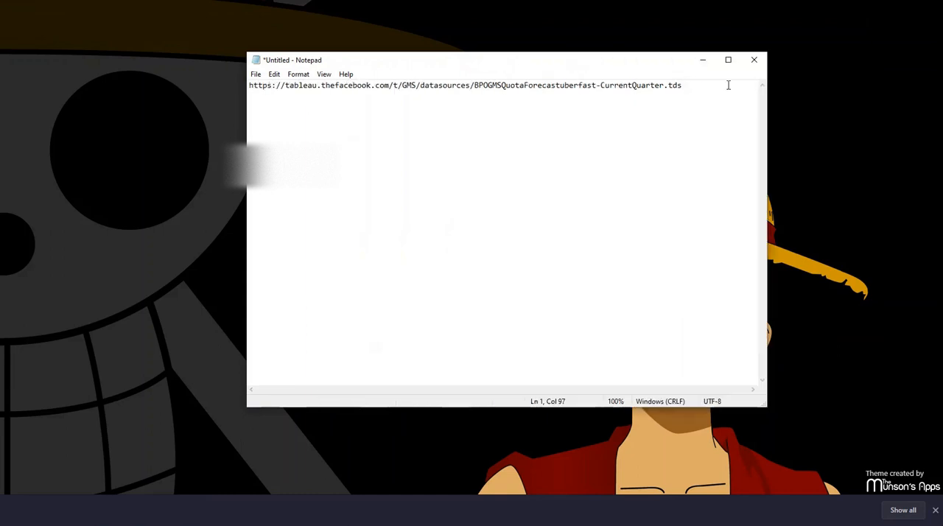
- Append ?noExtract=true to the download URL and select it for copying
text(?)
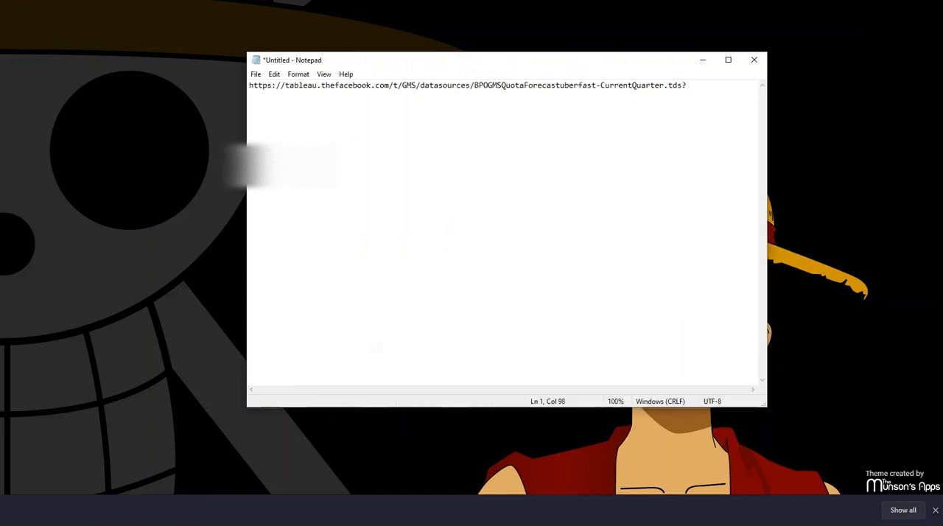
text(noEx)
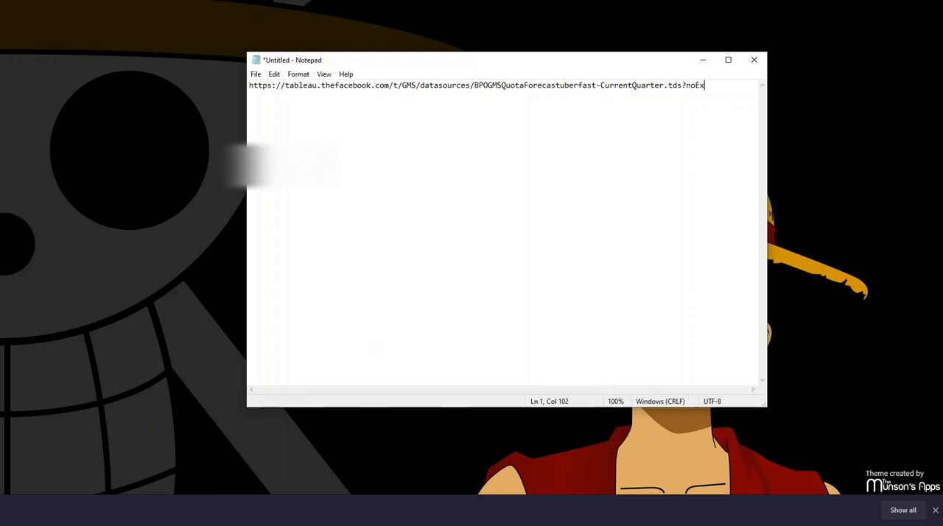
text(tract=true)
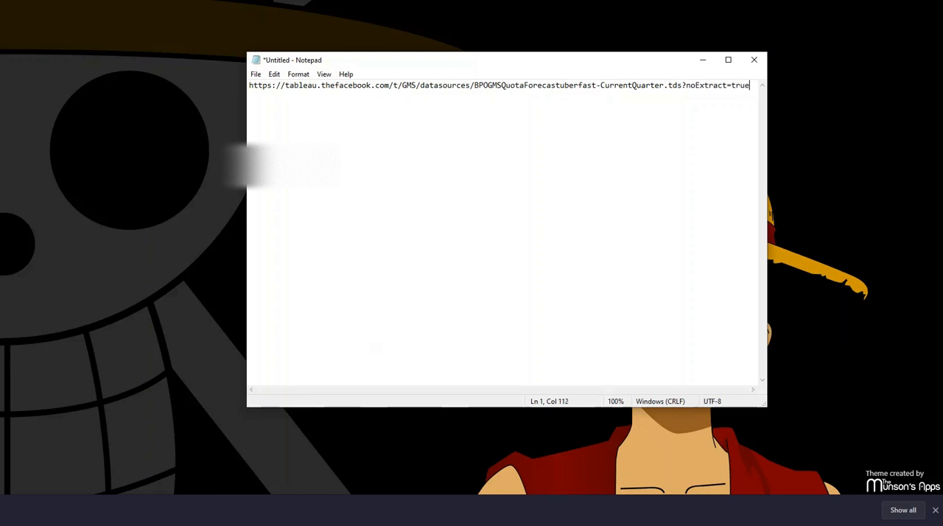
key(ctrl+a)
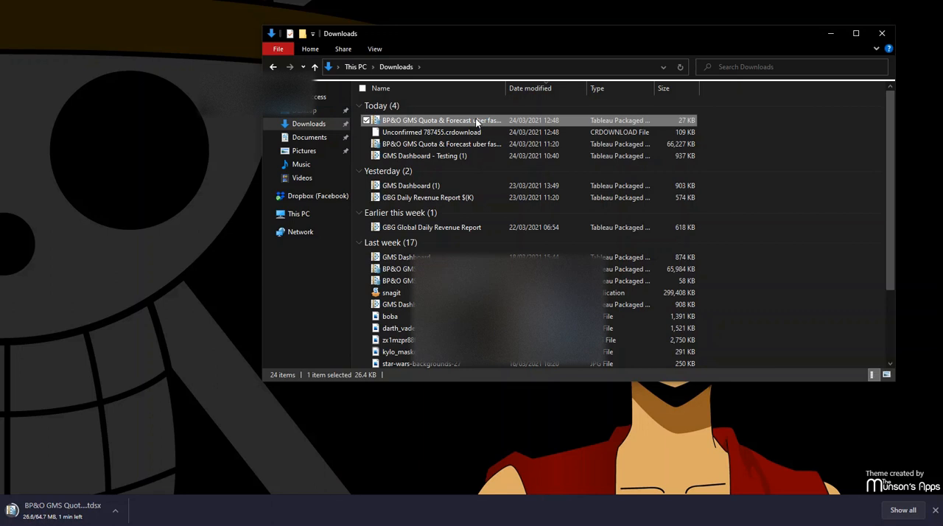
mouse_move(459, 184)
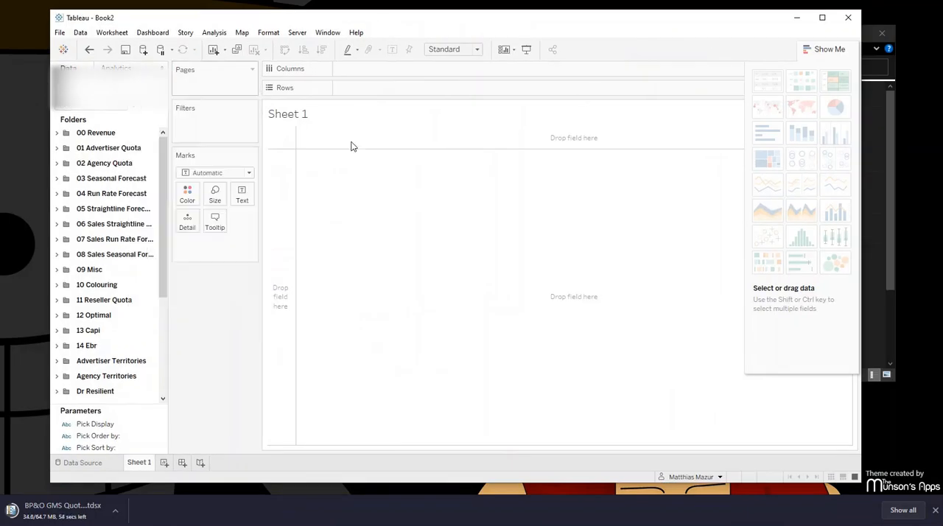
mouse_move(352, 153)
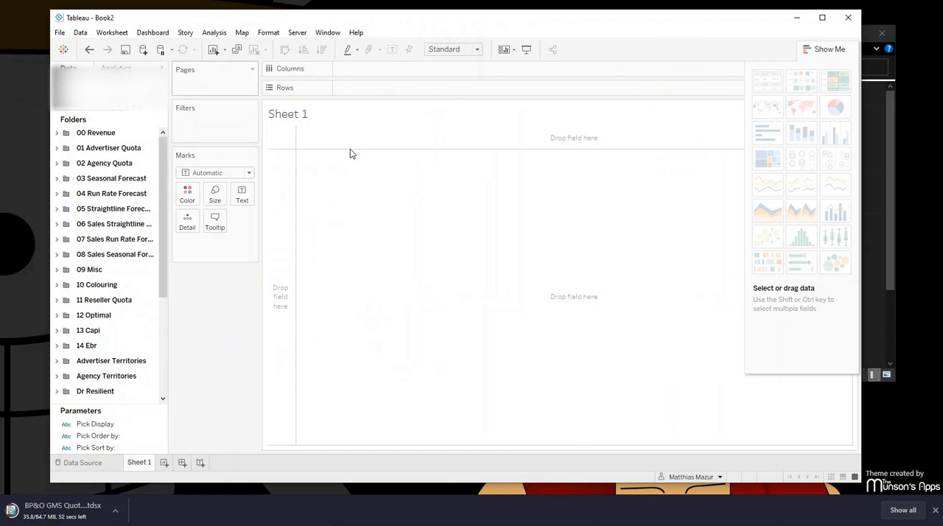
mouse_move(598, 172)
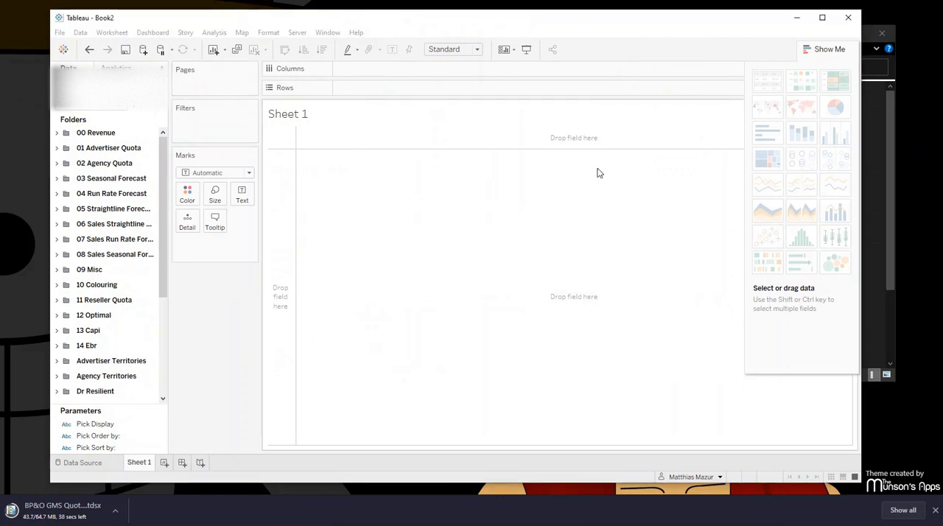
- Show the Data Source page for the BPO GMS Quota Forecast connection
click(83, 463)
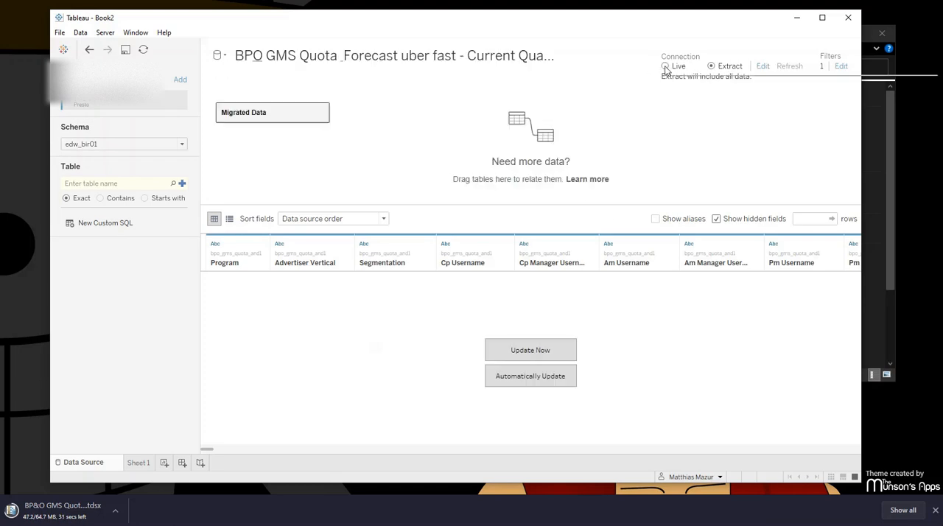
- Set the connection to Live and return to Sheet 1
click(665, 65)
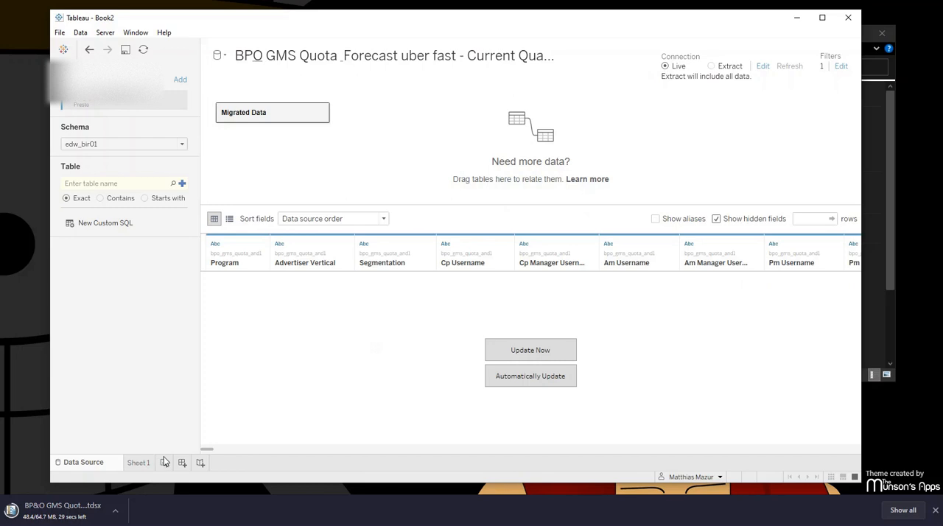
click(530, 351)
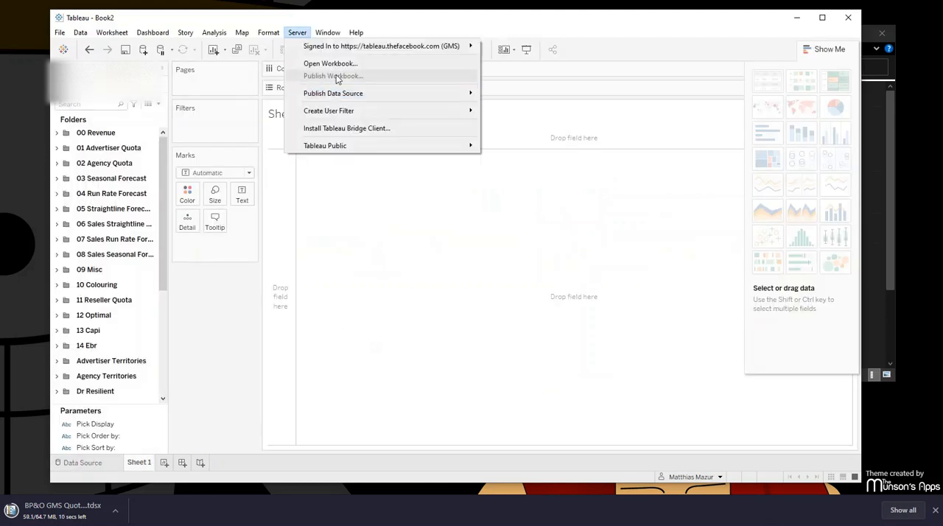
mouse_move(369, 77)
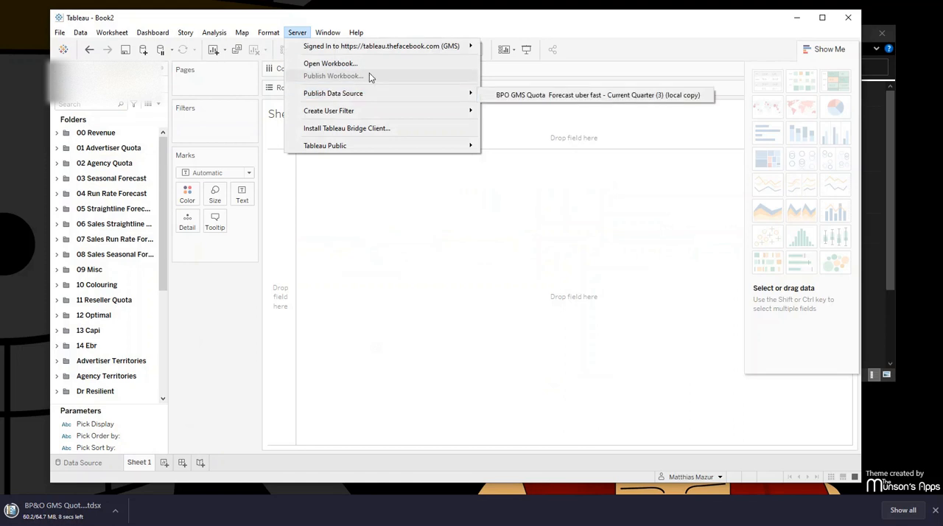
- Publish the BPO GMS Quota Forecast local copy to the server via Publish Data Source
click(80, 32)
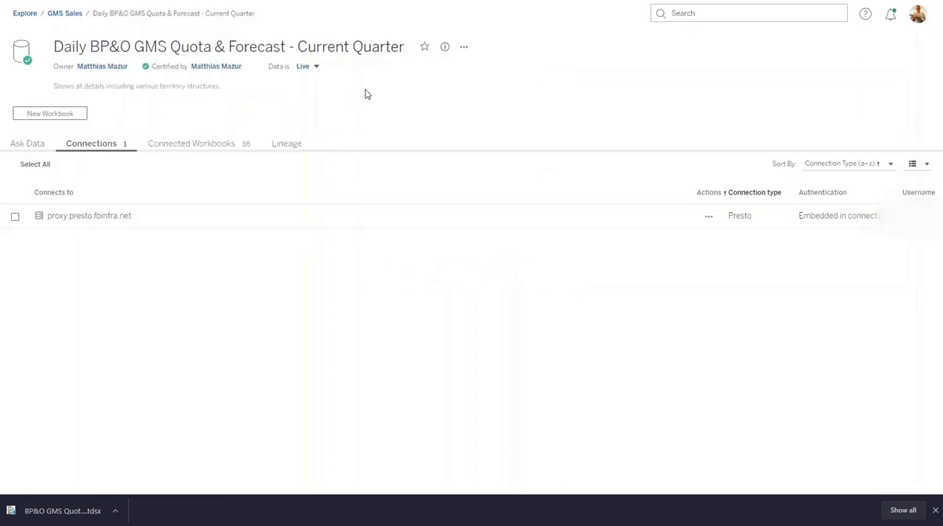
mouse_move(268, 106)
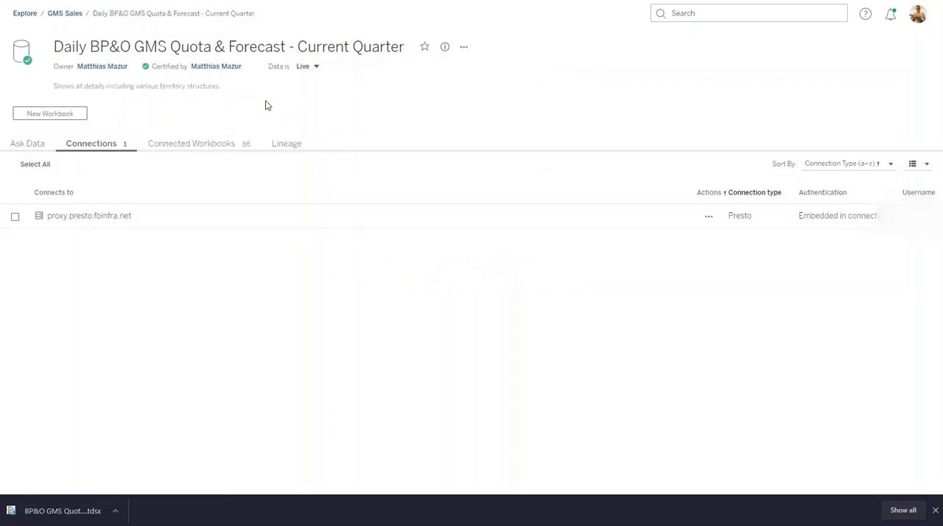
mouse_move(322, 76)
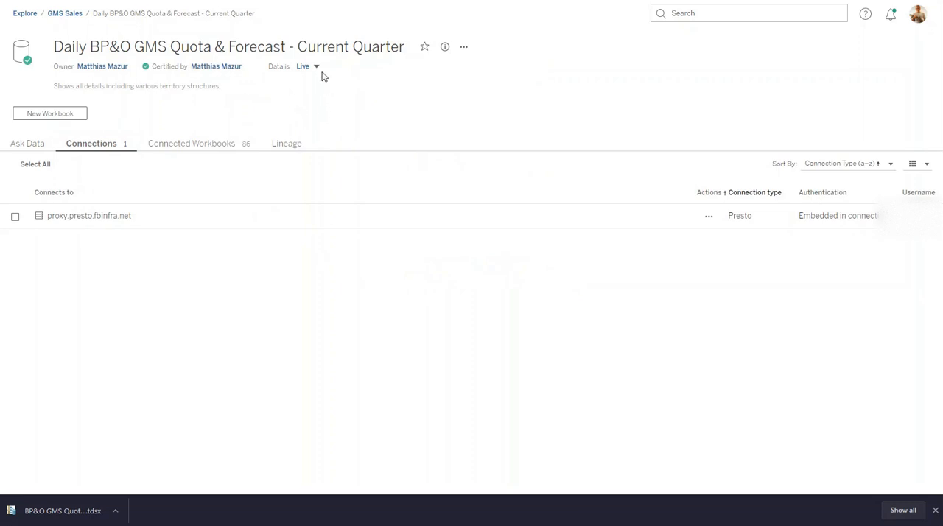
mouse_move(271, 68)
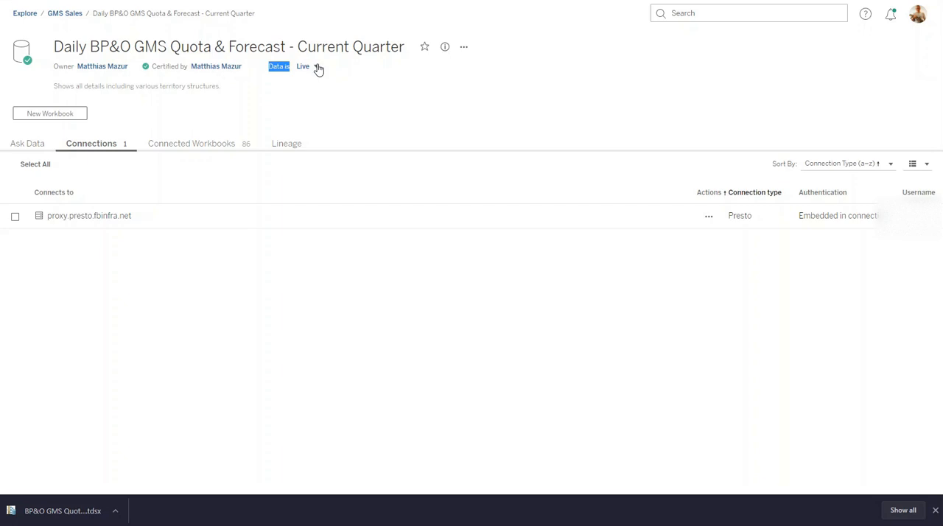
- Expand the 'Data is' Live dropdown to reveal the Extract option
click(307, 67)
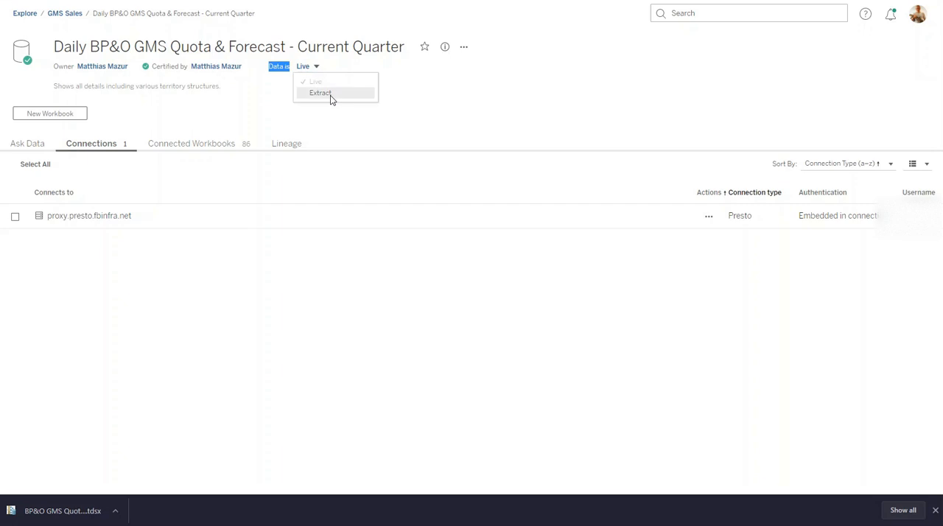